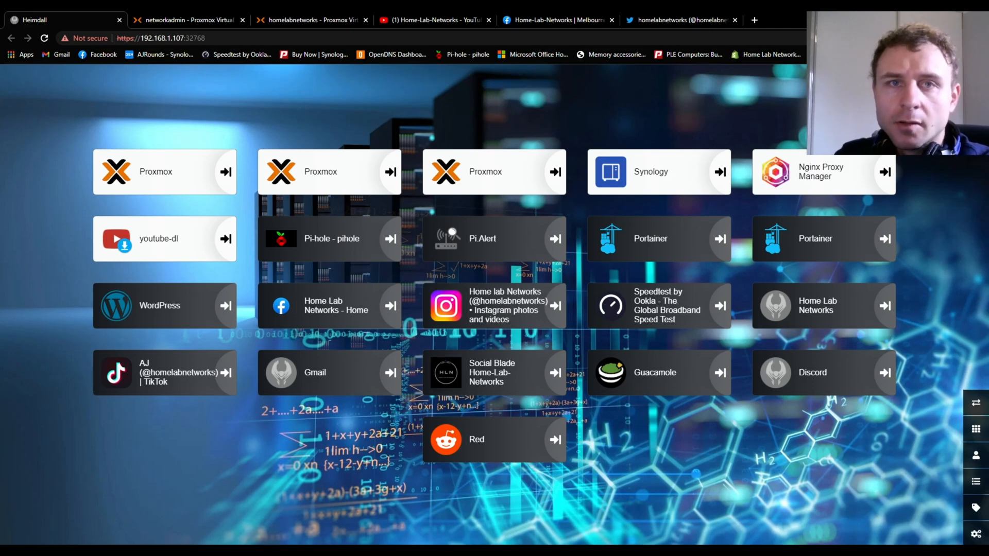
Switch to Portainer and show the local environment's running containers.
click(650, 239)
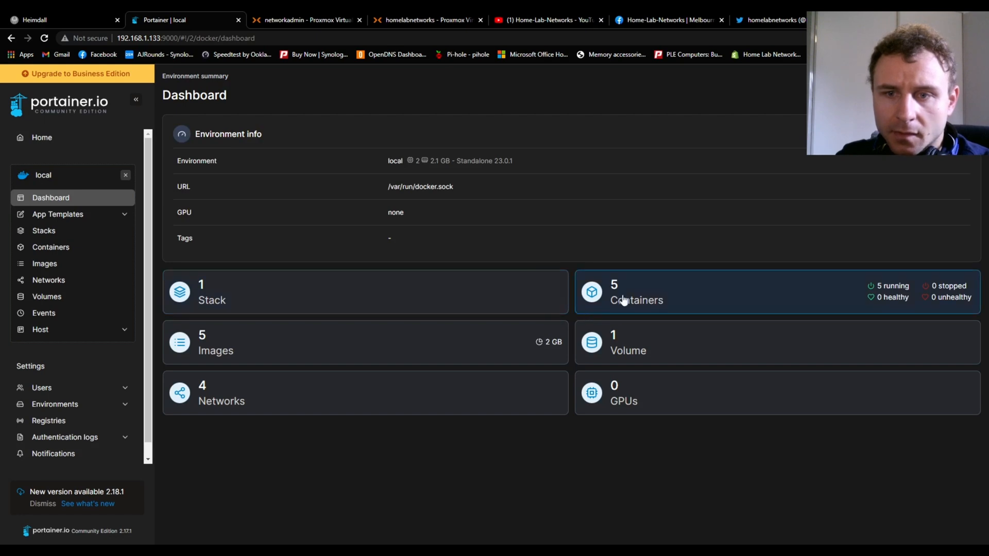
click(636, 293)
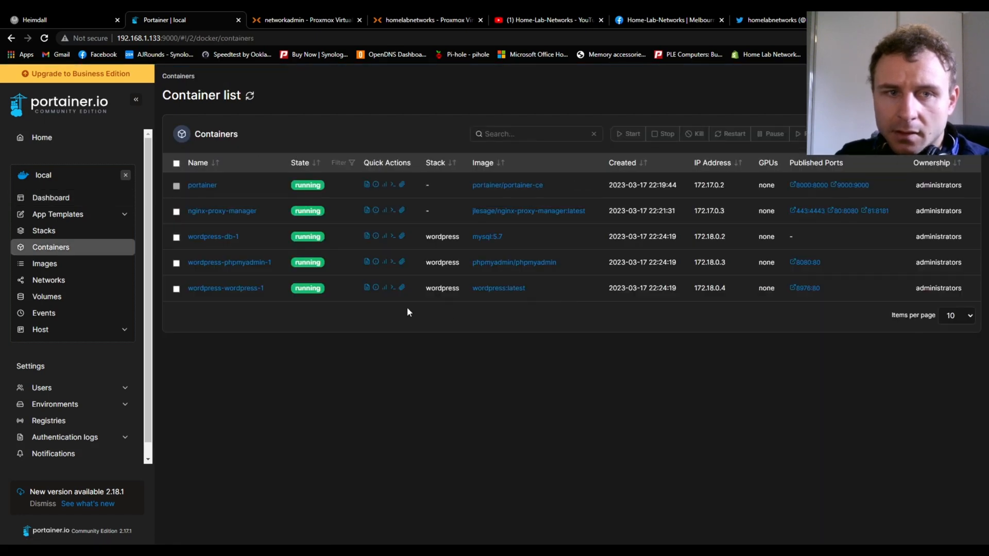
mouse_move(376, 310)
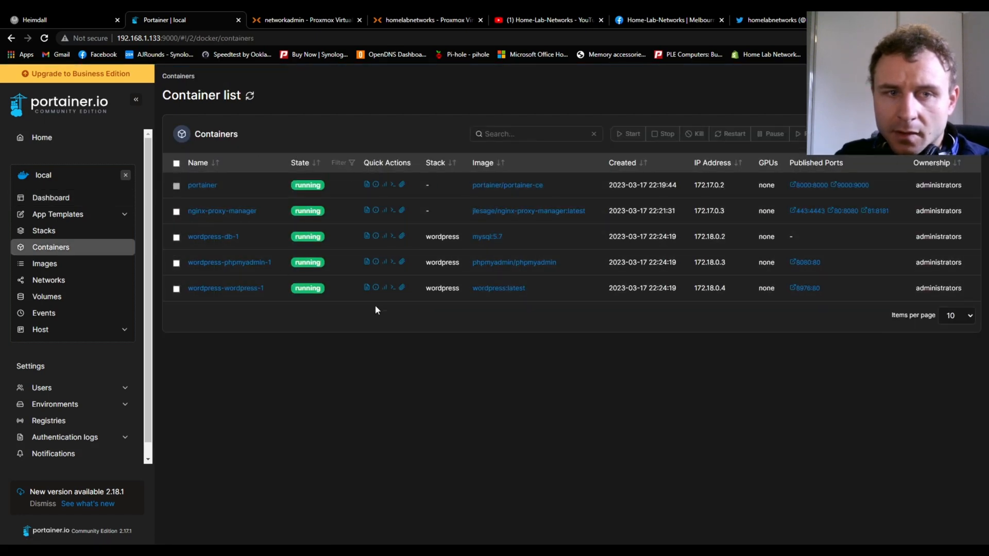
mouse_move(445, 237)
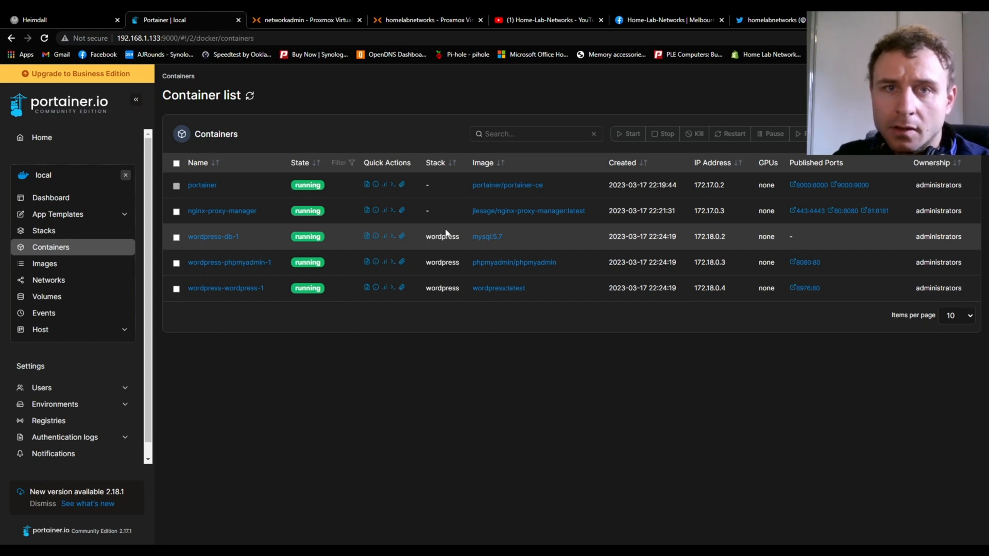
mouse_move(467, 104)
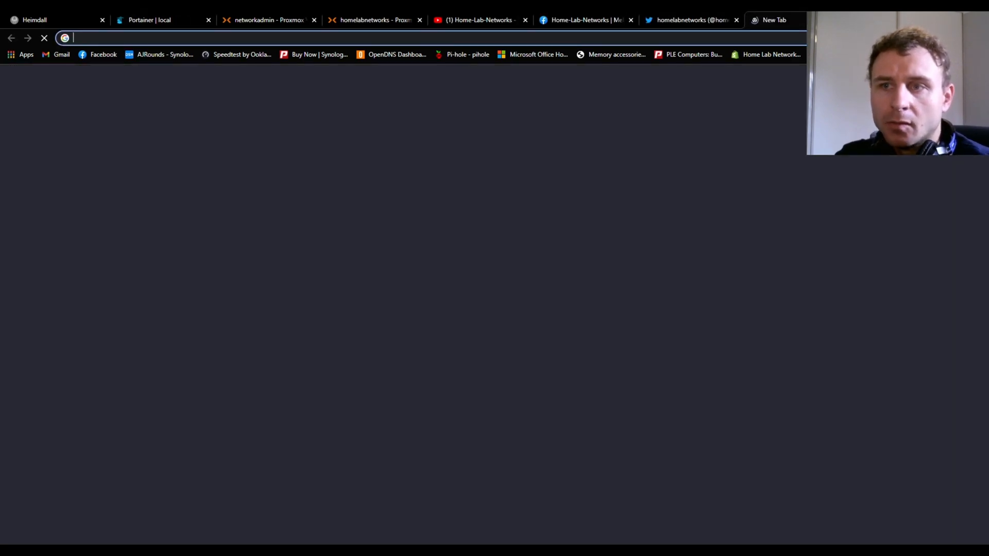
Search for Docker Hub, open the linuxserver/heimdall page and copy its image name.
text(dockrt)
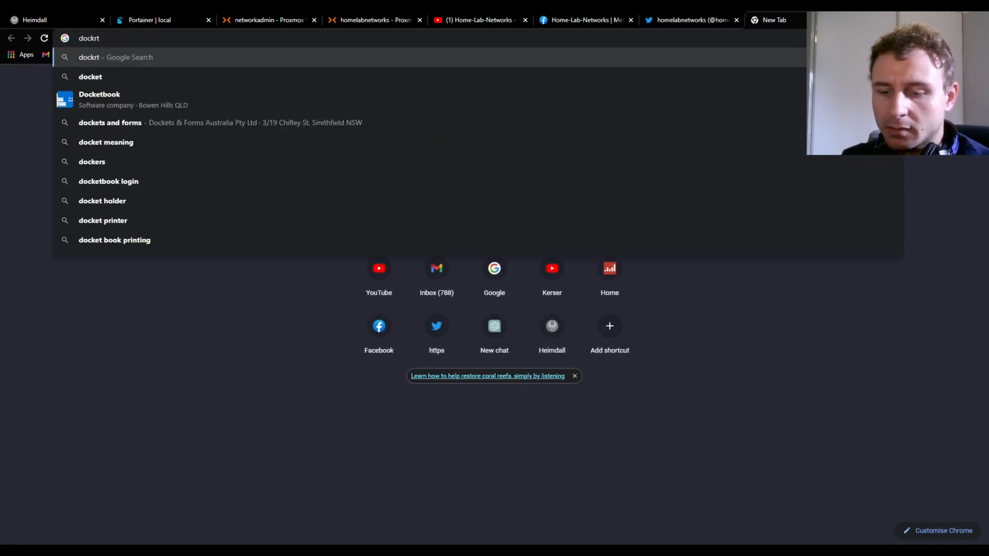
key(Return)
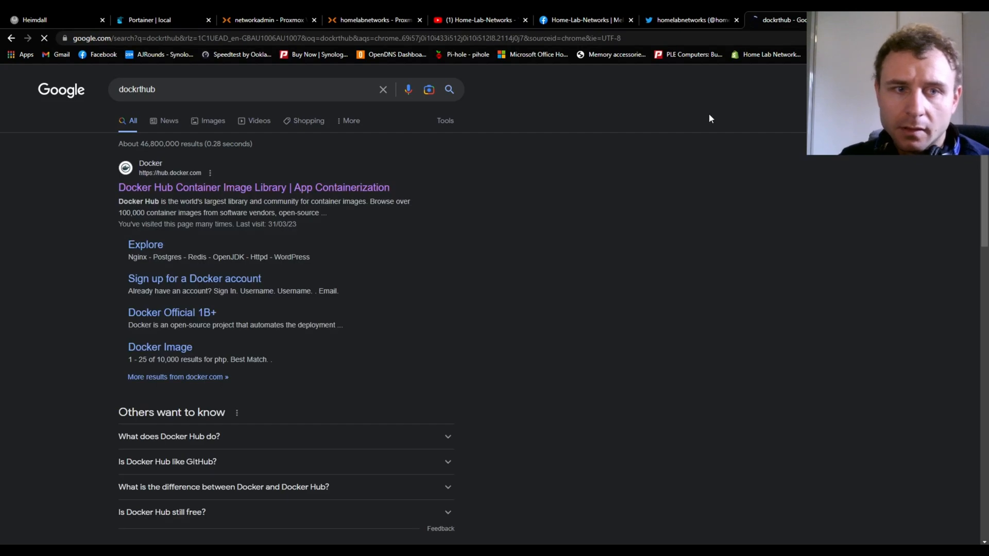
click(254, 188)
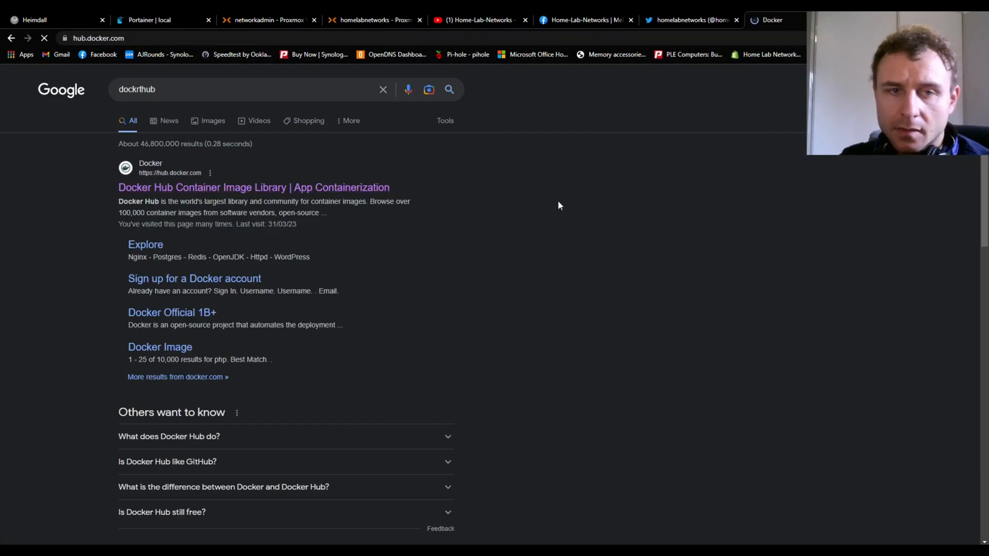
click(254, 187)
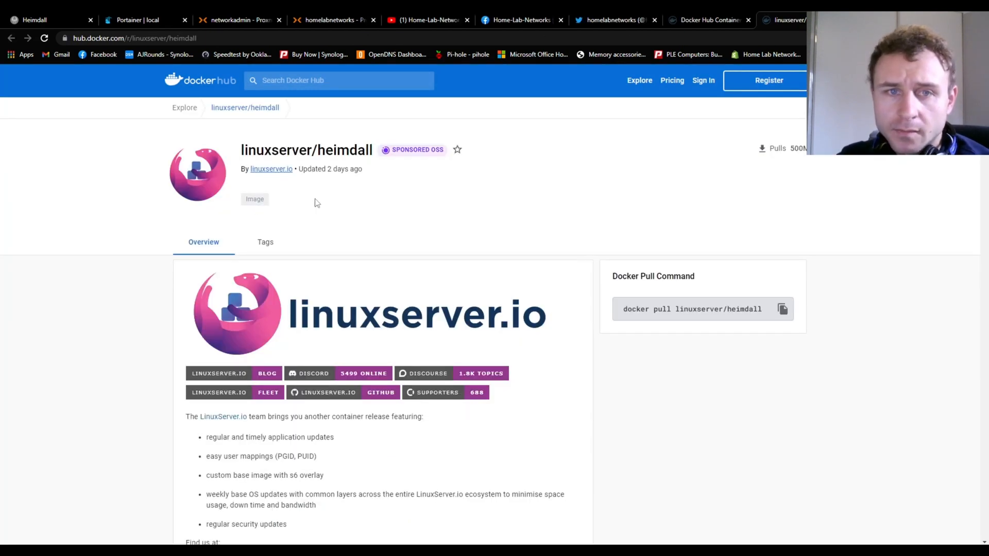
mouse_move(383, 162)
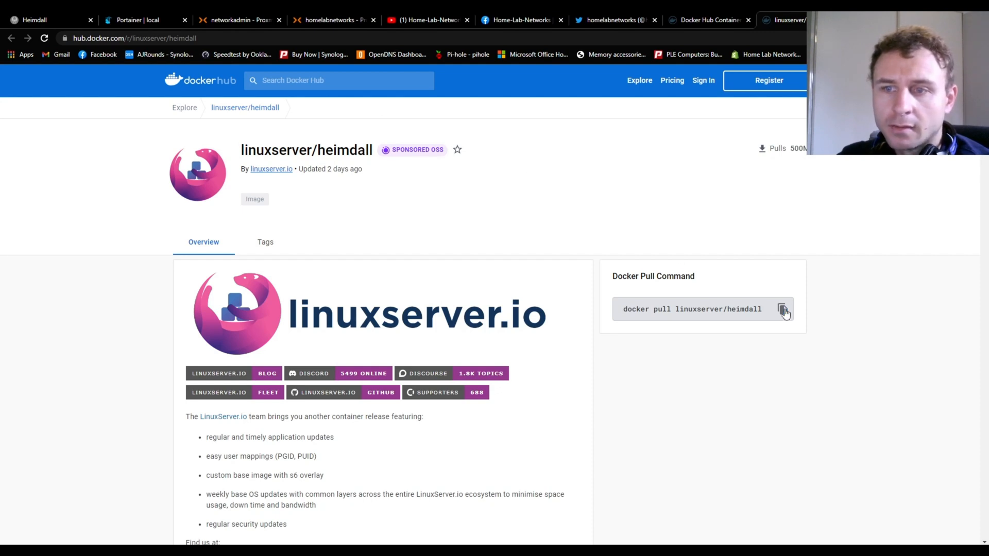
mouse_move(675, 314)
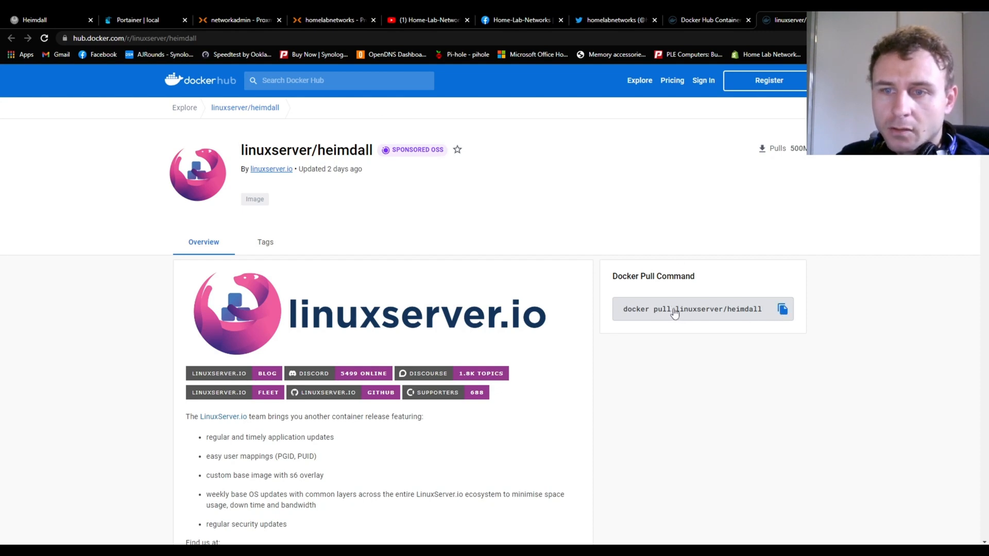
double_click(717, 309)
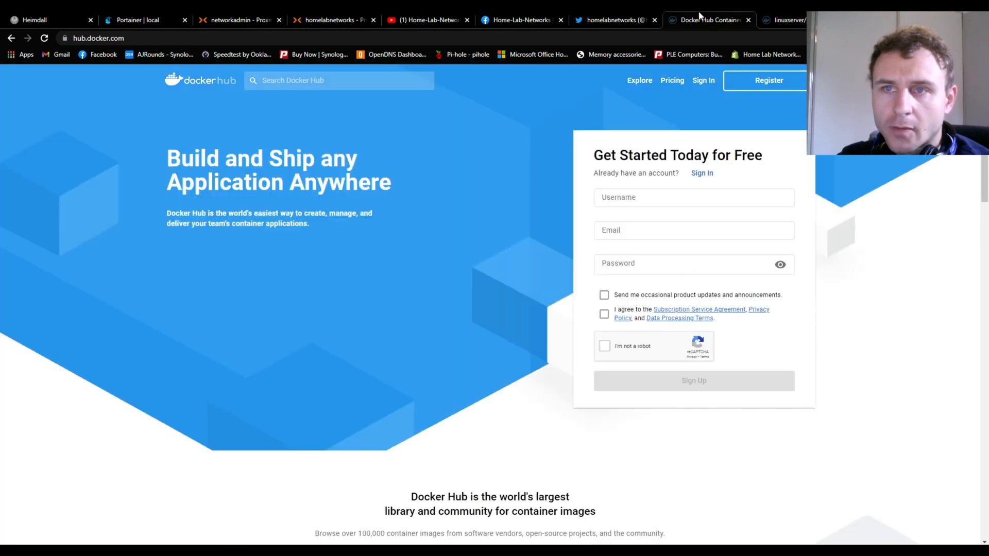
Create a container from linuxserver/heimdall with all exposed ports published.
click(132, 20)
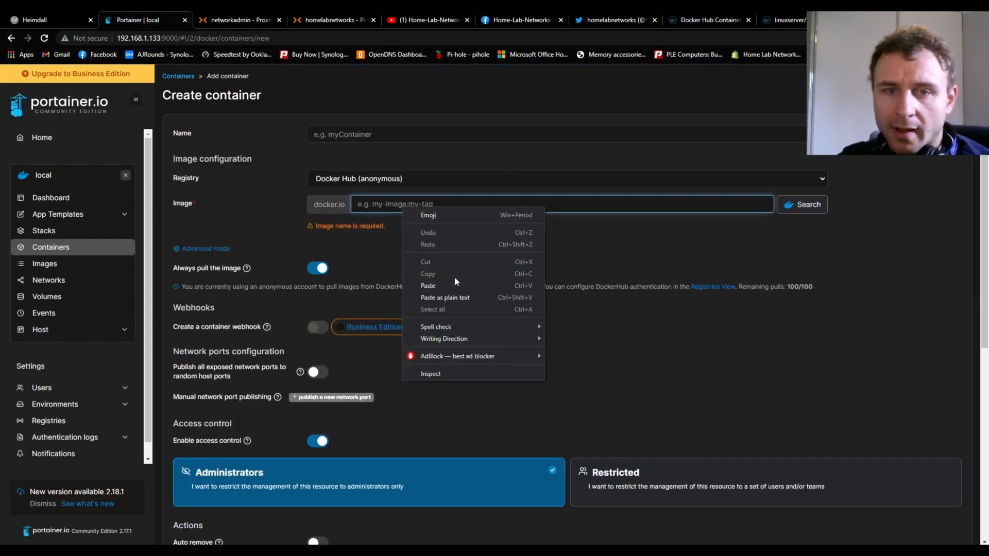
click(428, 286)
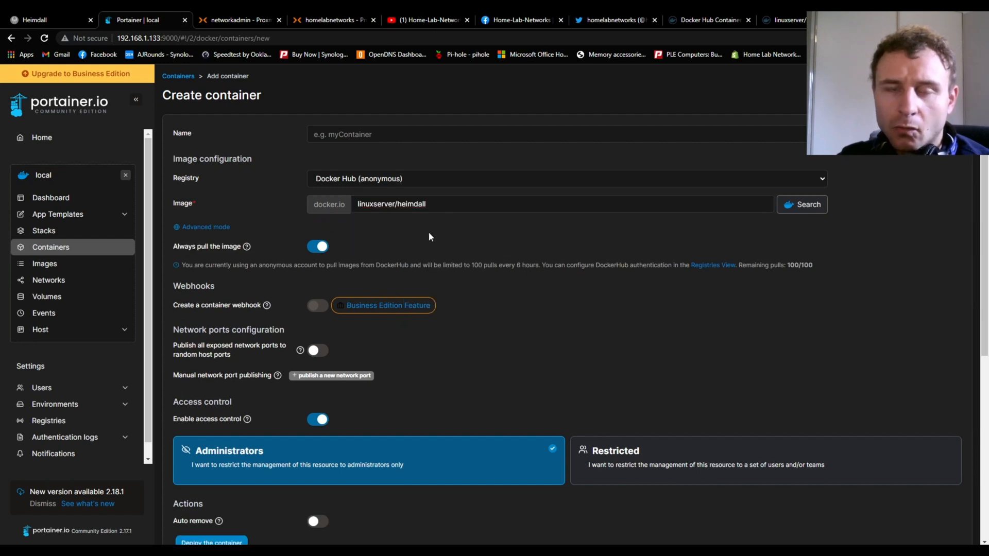
scroll(down, 3)
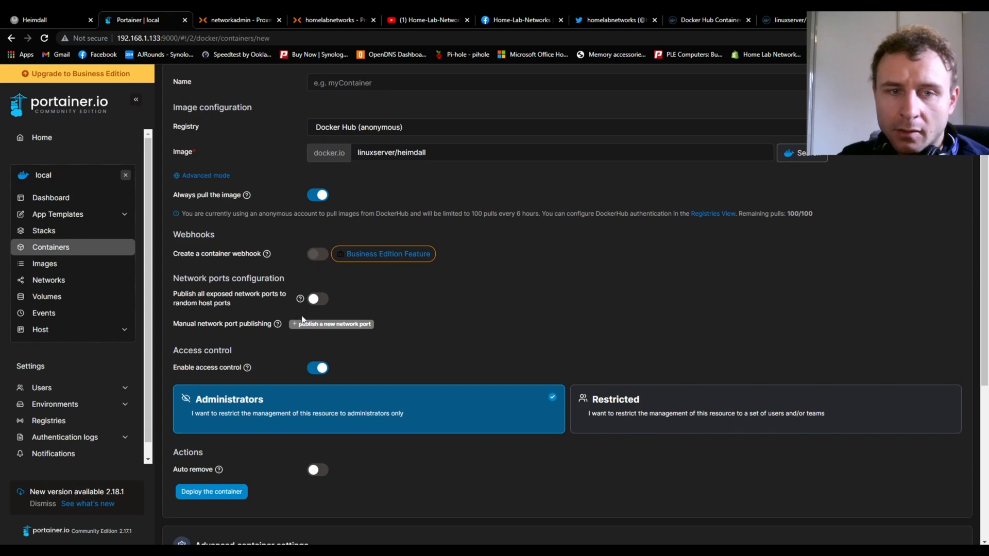
click(318, 299)
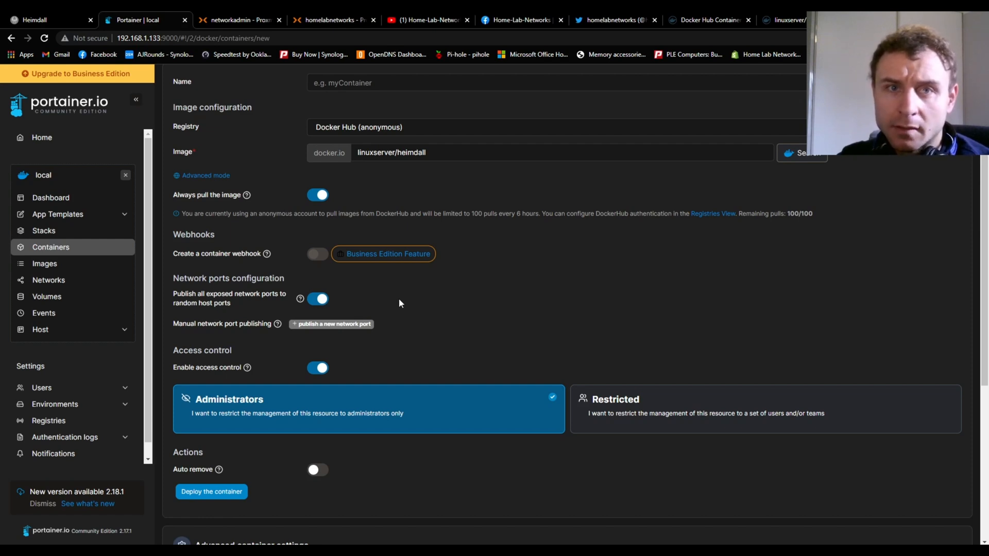
Deploy the Heimdall container with Administrators access control kept.
scroll(down, 3)
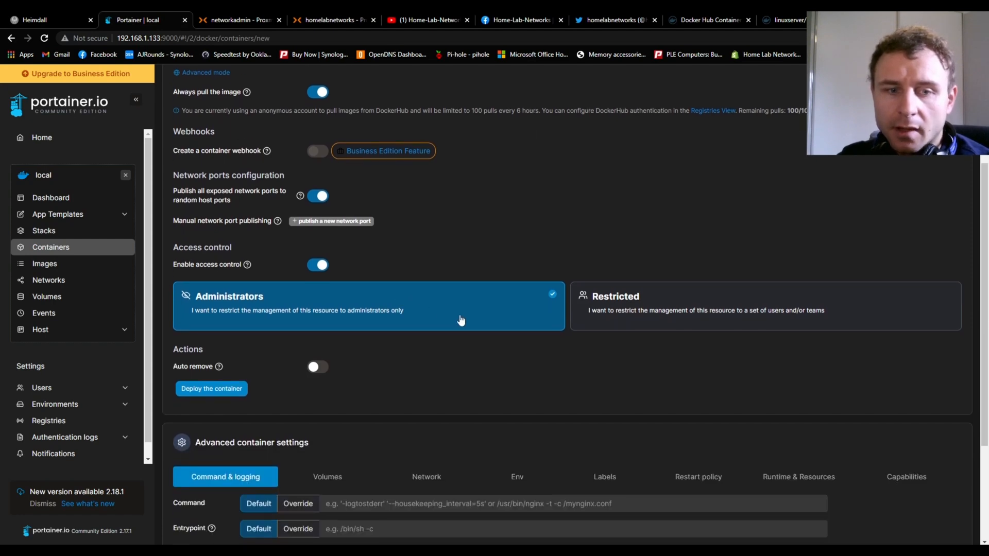
click(212, 388)
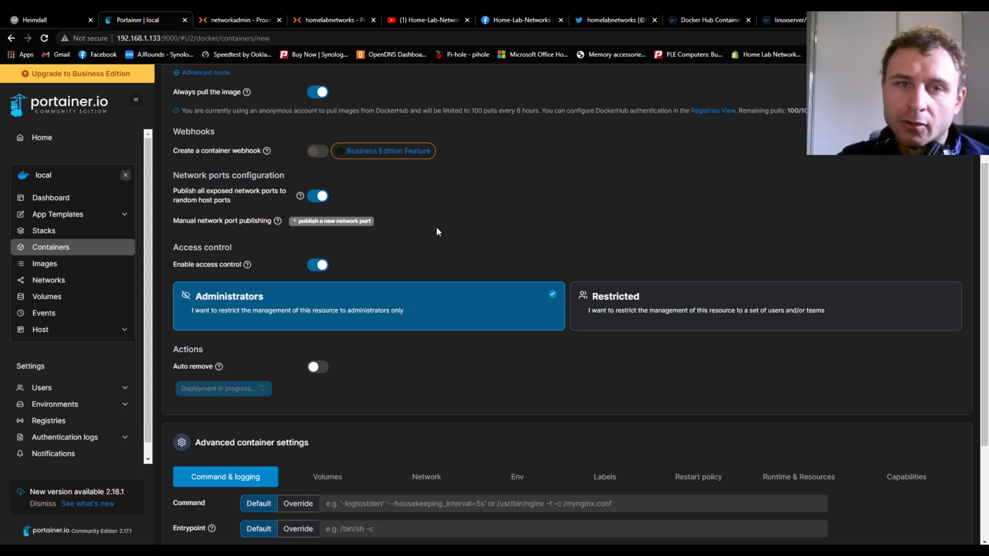
scroll(up, 3)
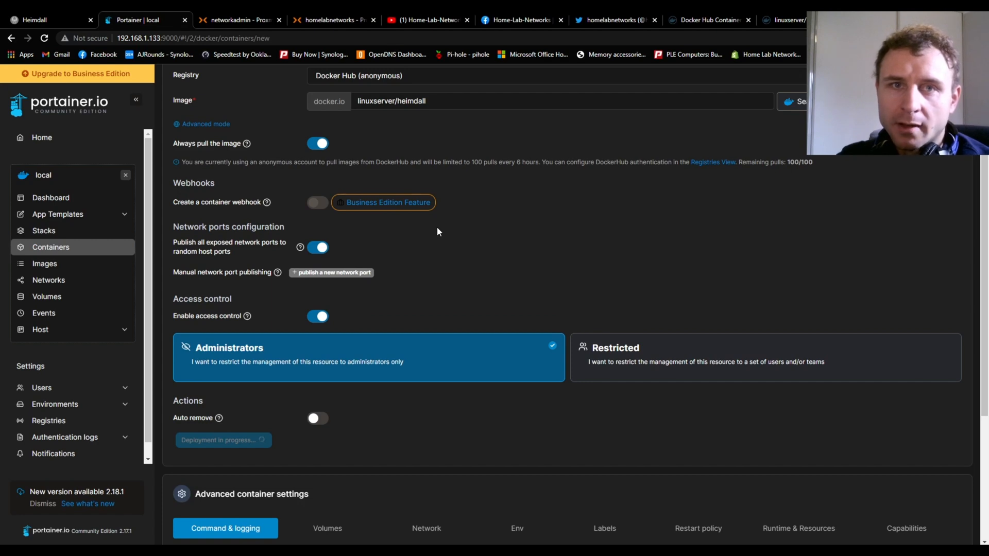
Review the running Heimdall container and its published ports 32768 and 32769.
click(222, 440)
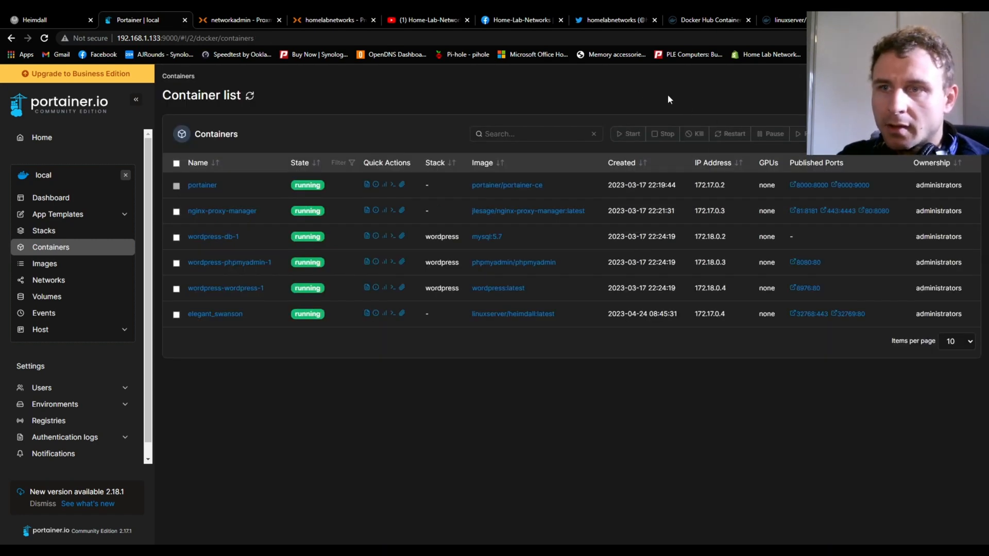
mouse_move(643, 93)
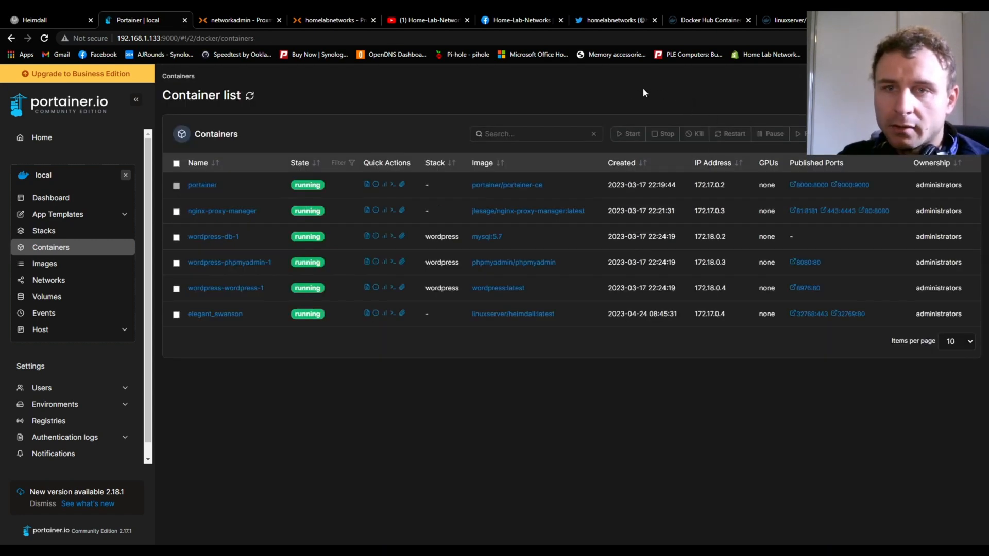
mouse_move(356, 193)
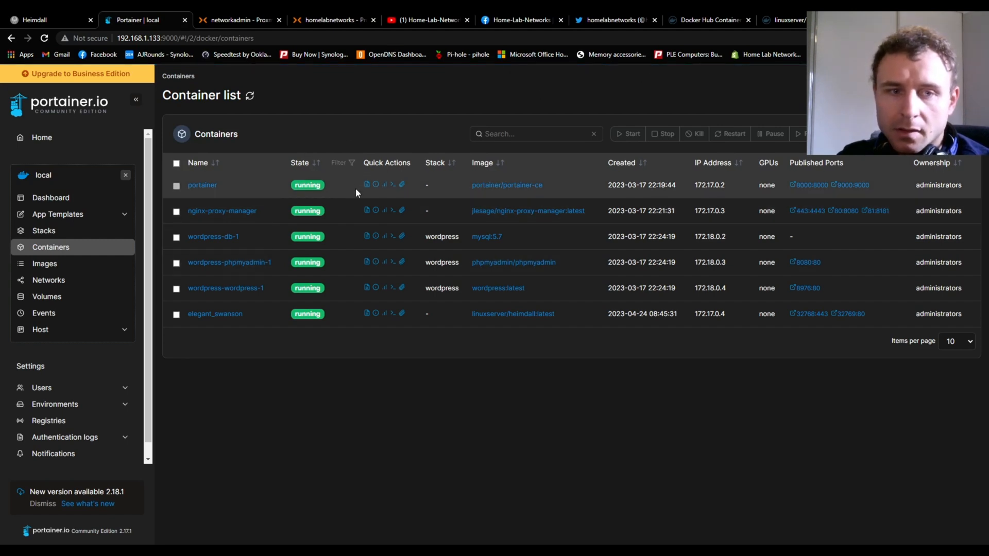
mouse_move(251, 317)
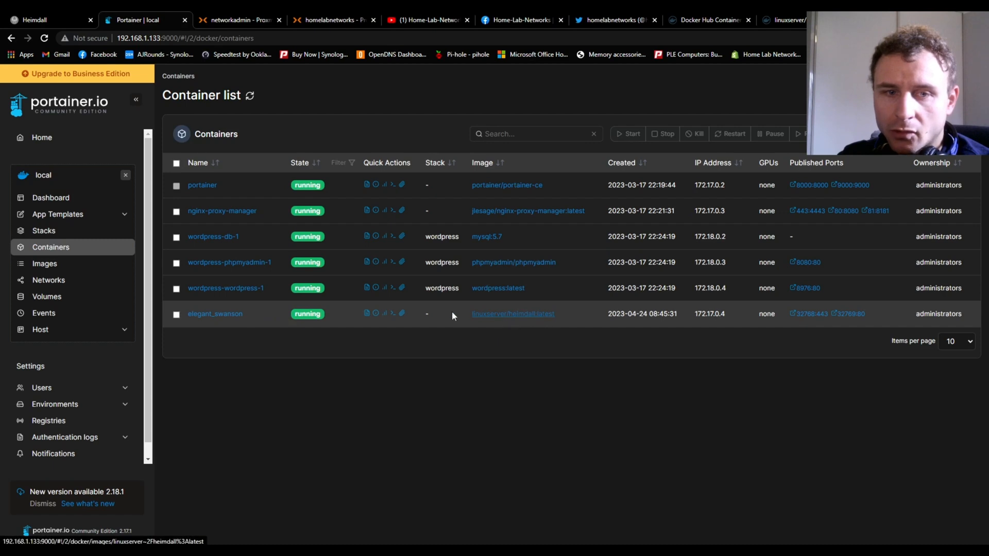
mouse_move(830, 301)
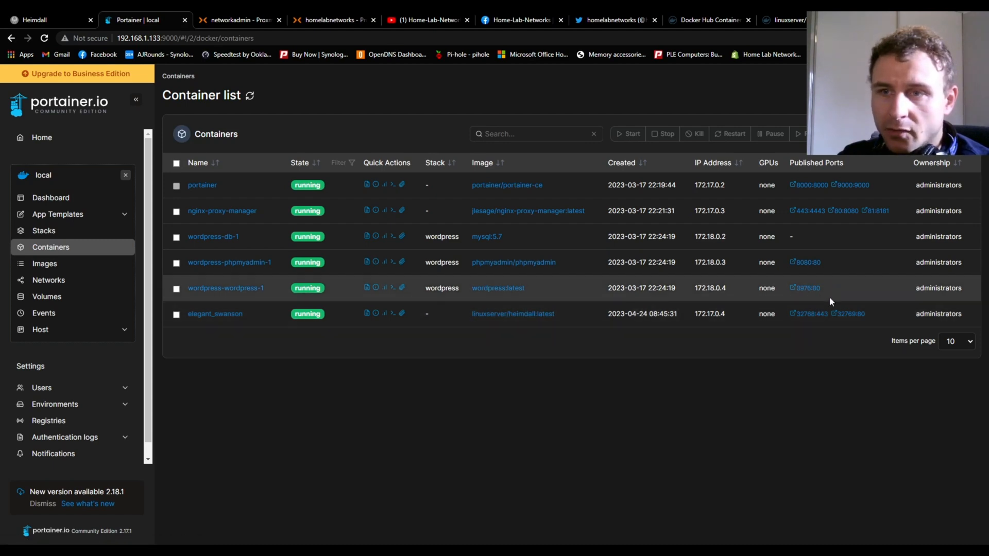
mouse_move(844, 314)
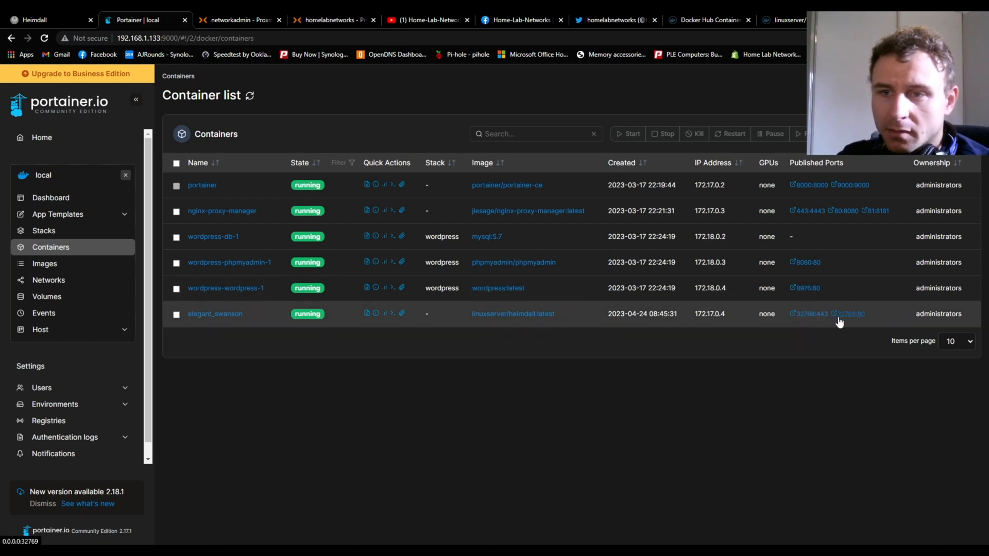
mouse_move(810, 321)
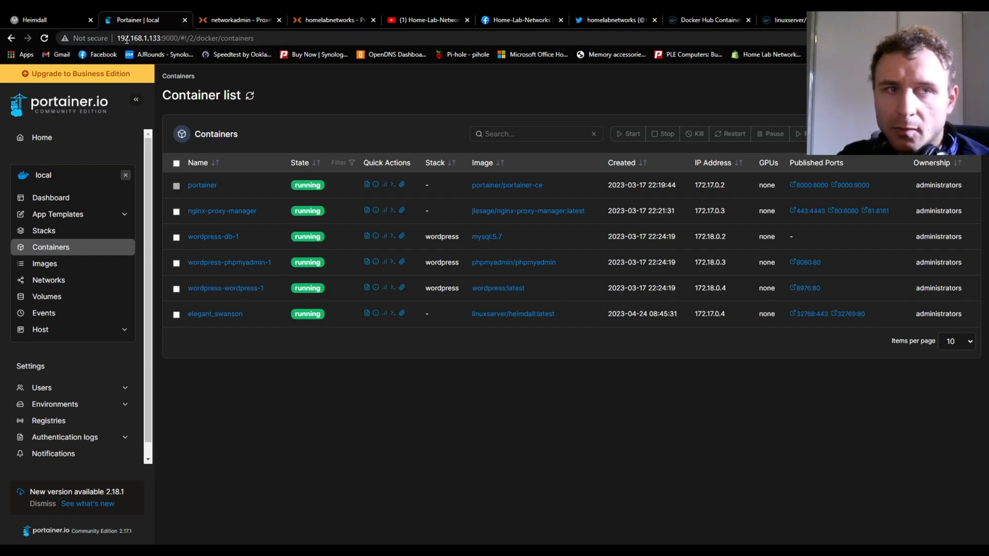
mouse_move(193, 49)
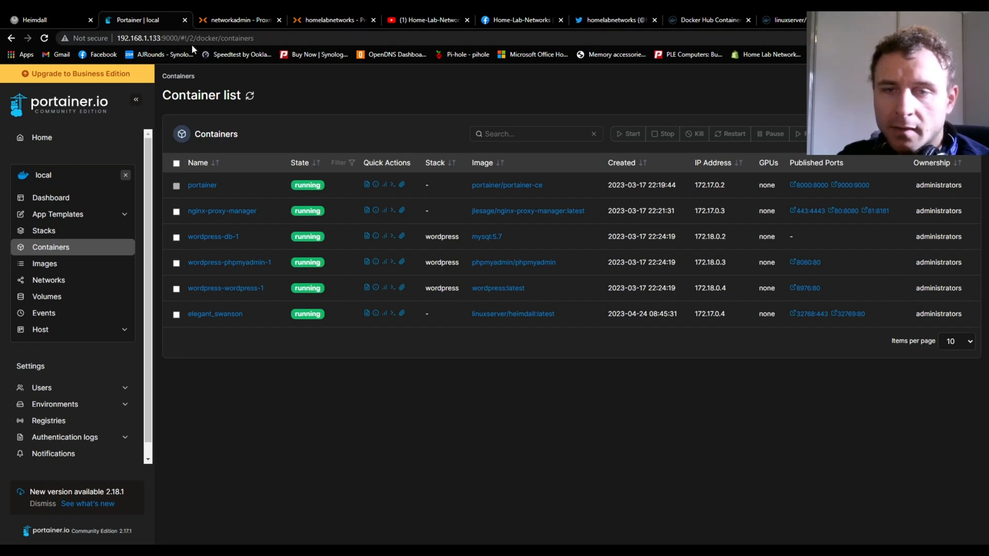
mouse_move(801, 319)
text(192.168.1.133:32768)
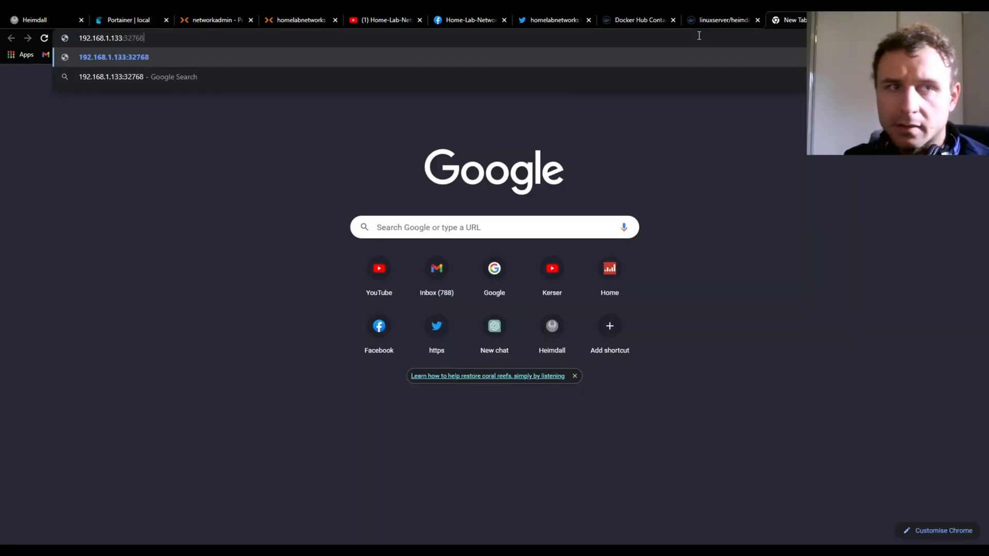
key(Return)
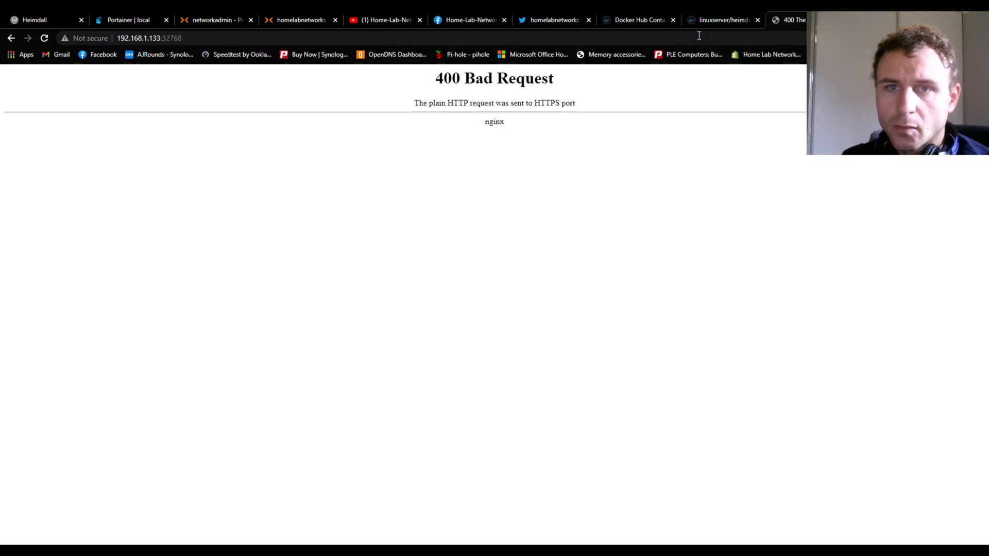
click(151, 37)
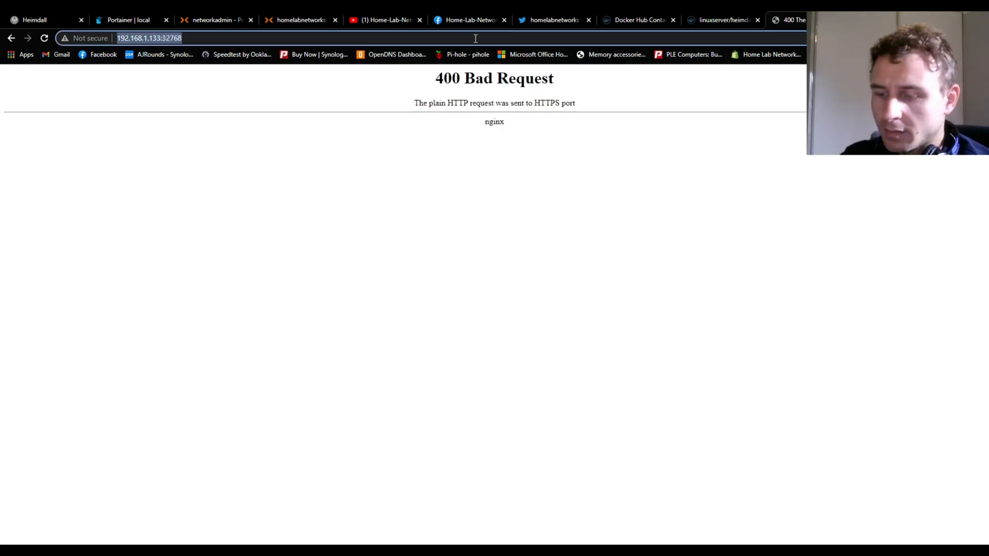
text(https://)
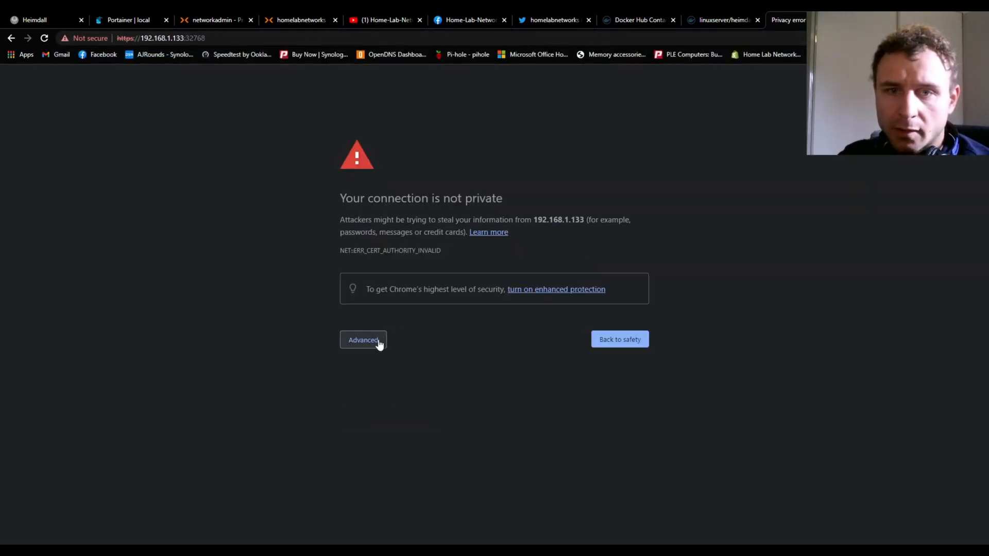
click(362, 339)
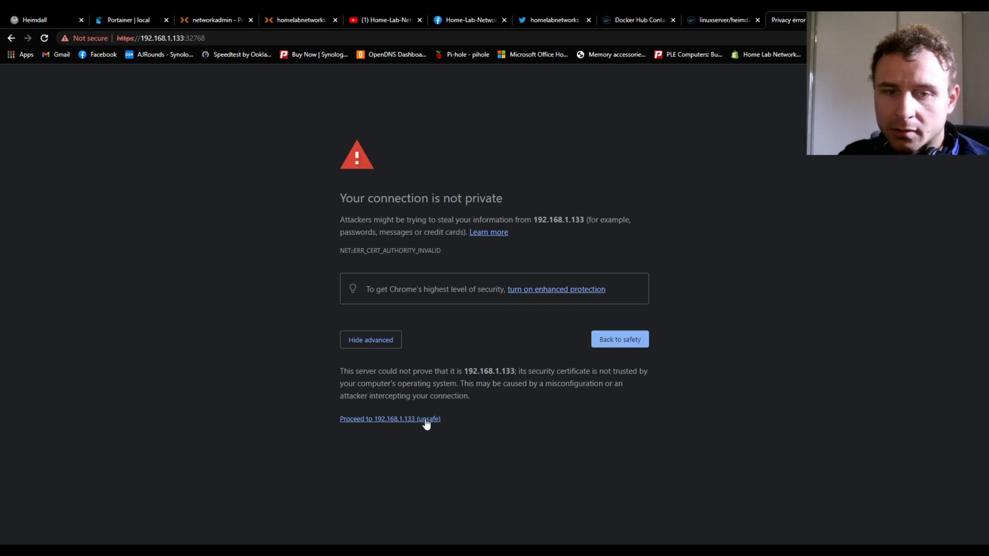
click(390, 419)
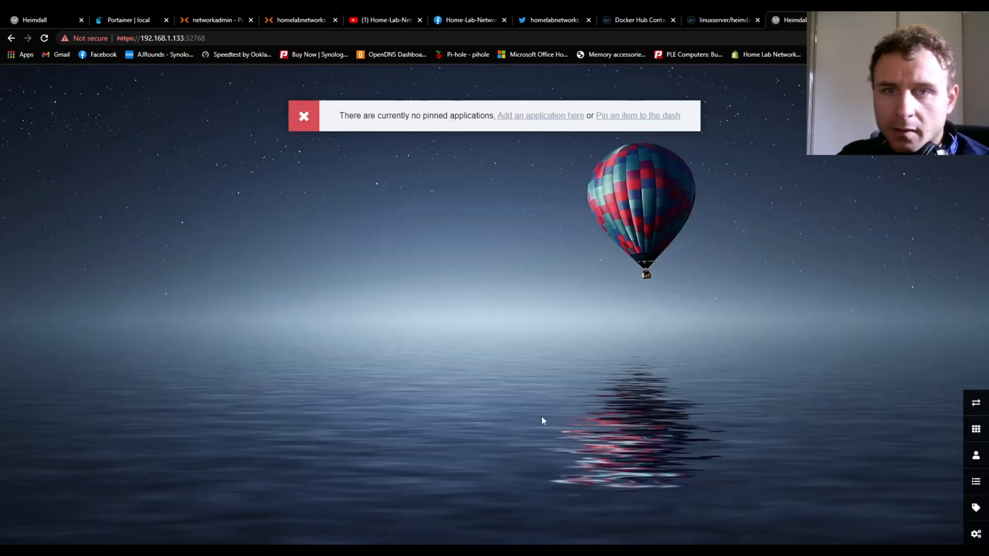